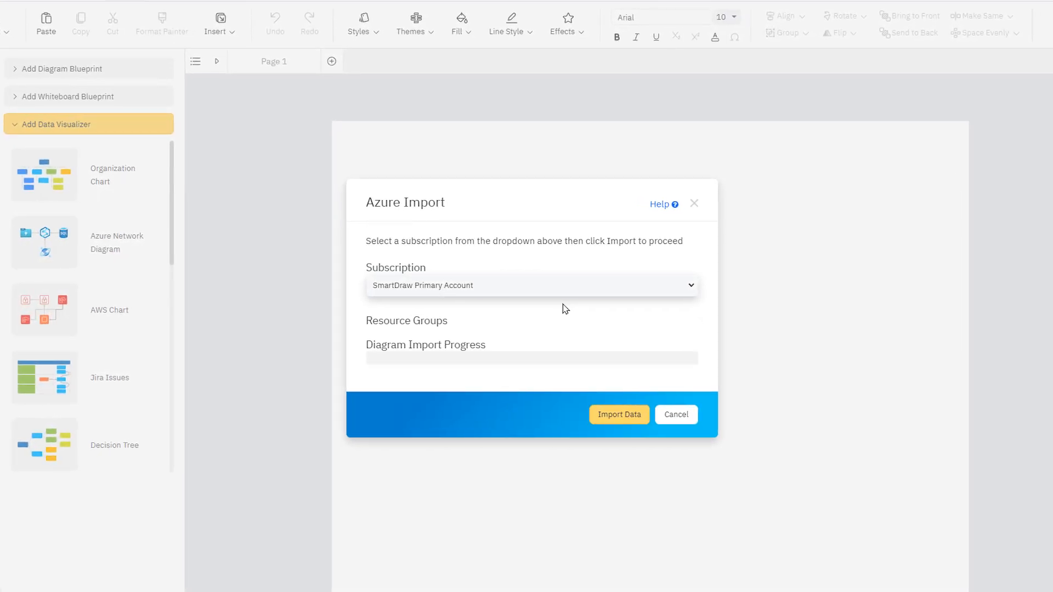
Step: Import data from the SmartDraw Primary Account Azure subscription
click(617, 415)
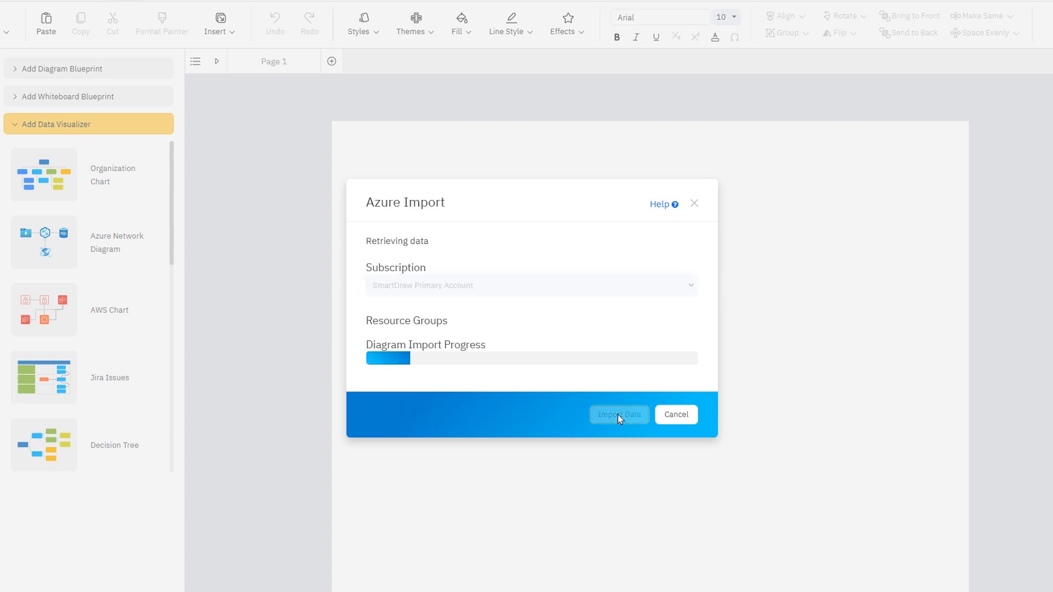
click(617, 414)
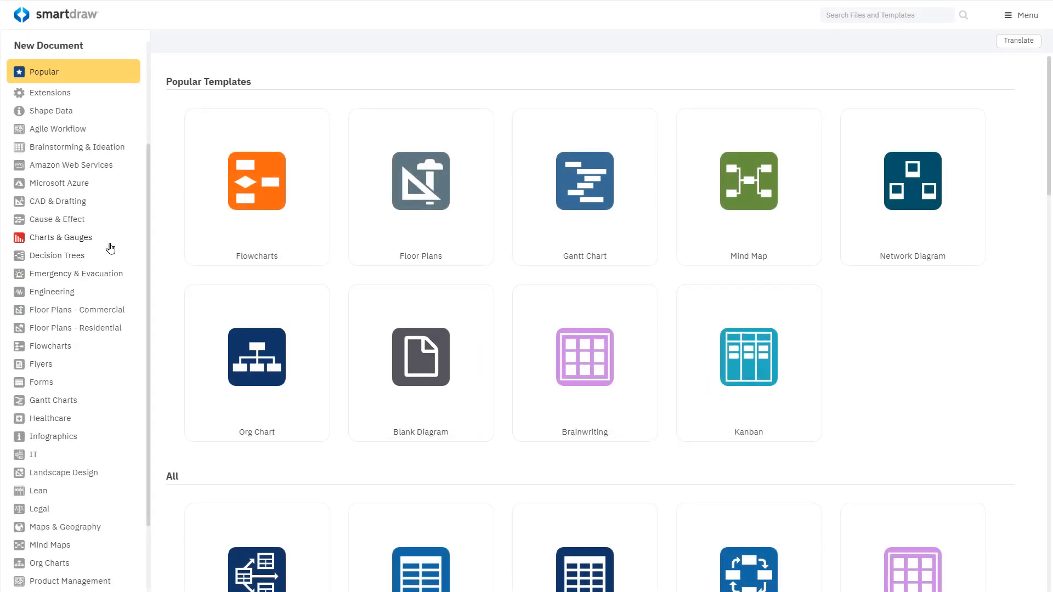
Step: Create a new blank diagram from the Microsoft Azure template category
click(59, 183)
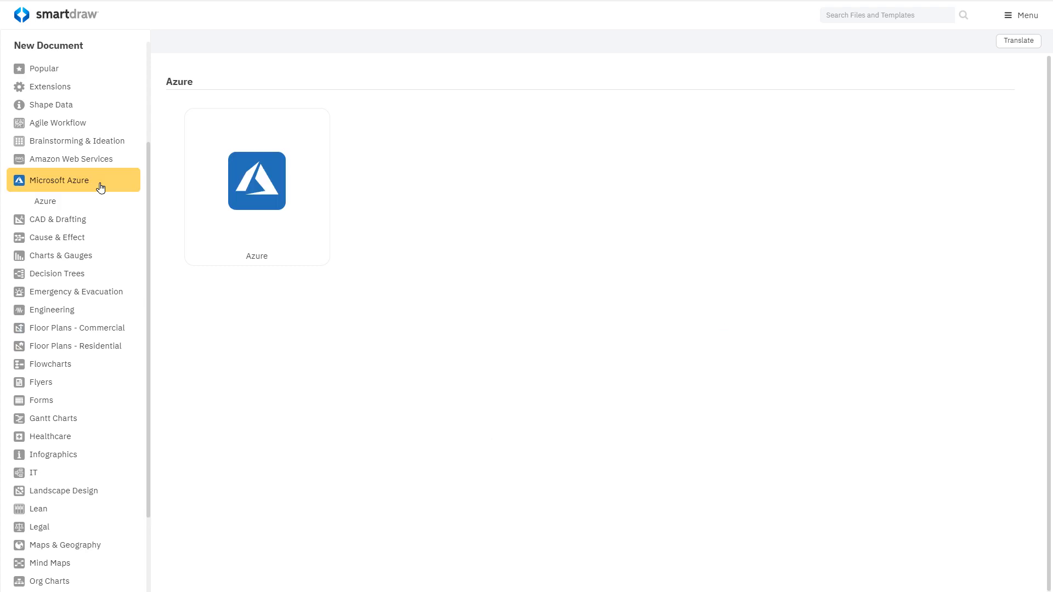
click(256, 181)
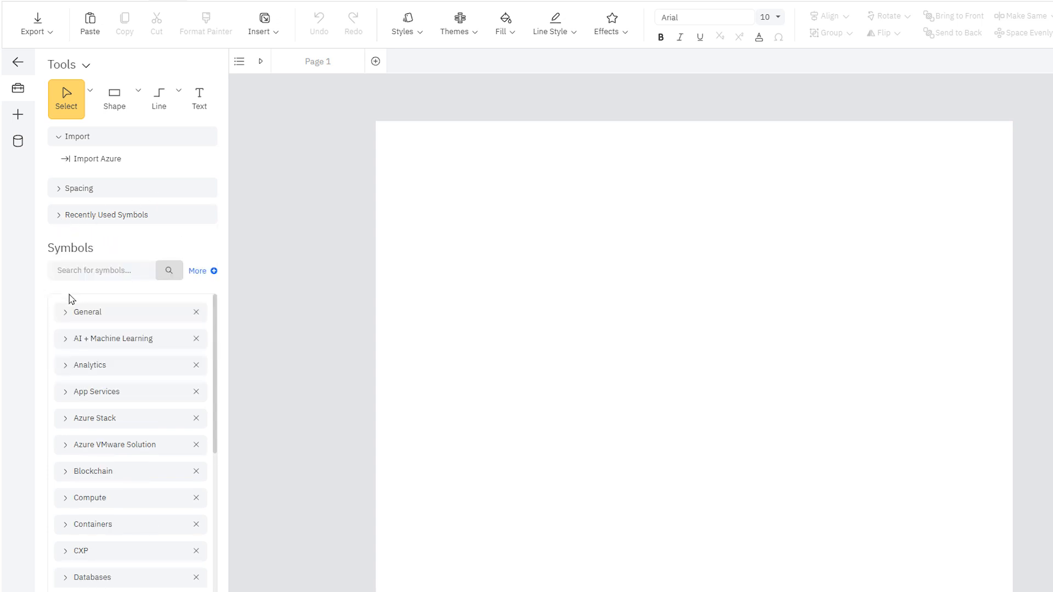
Step: Peek at the General Azure symbol library, then begin an Import Azure from the Import section
click(86, 312)
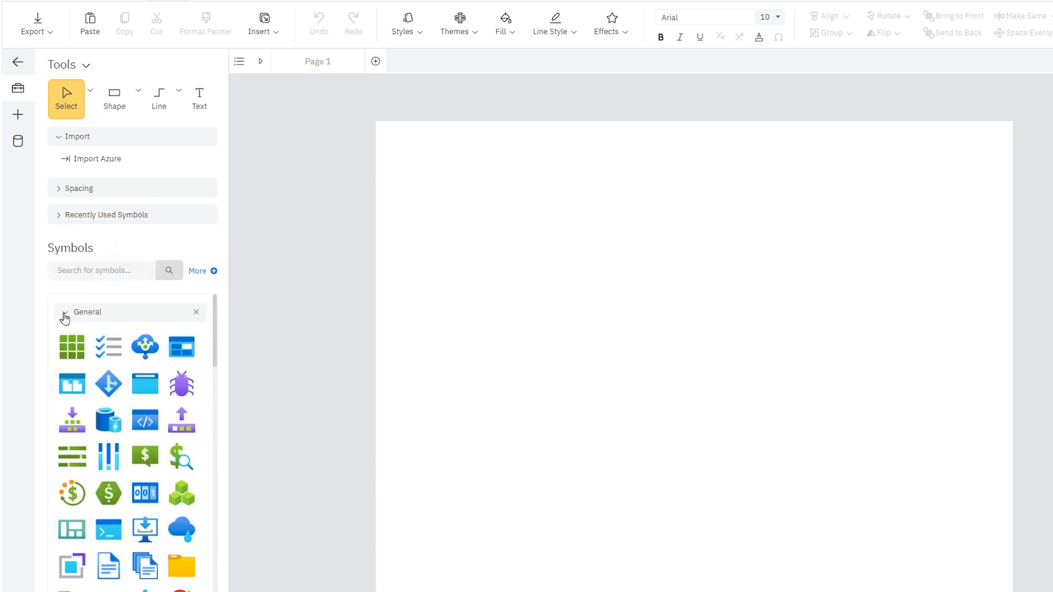
click(88, 312)
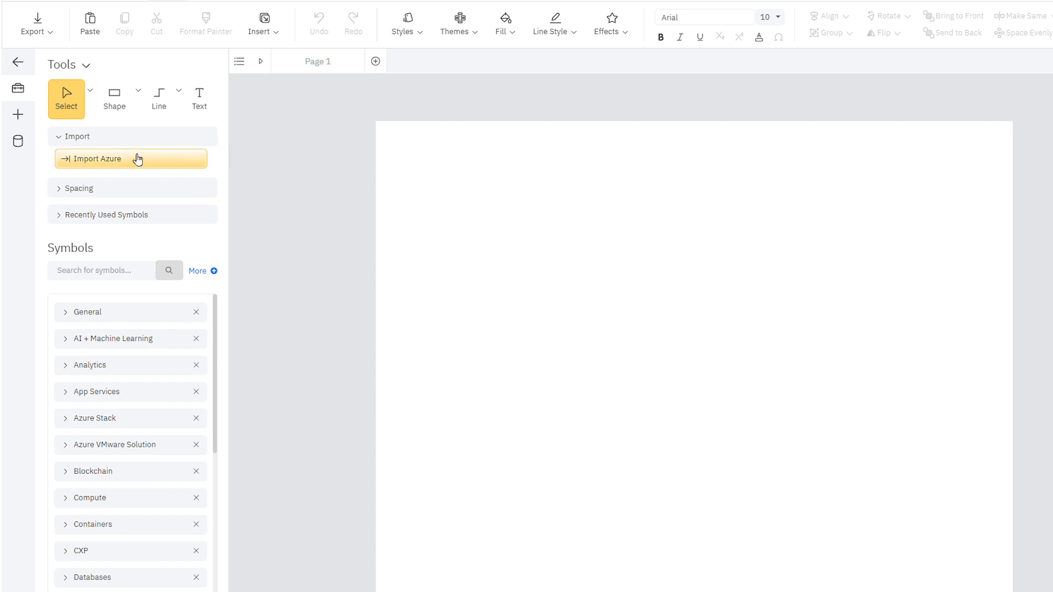
click(19, 115)
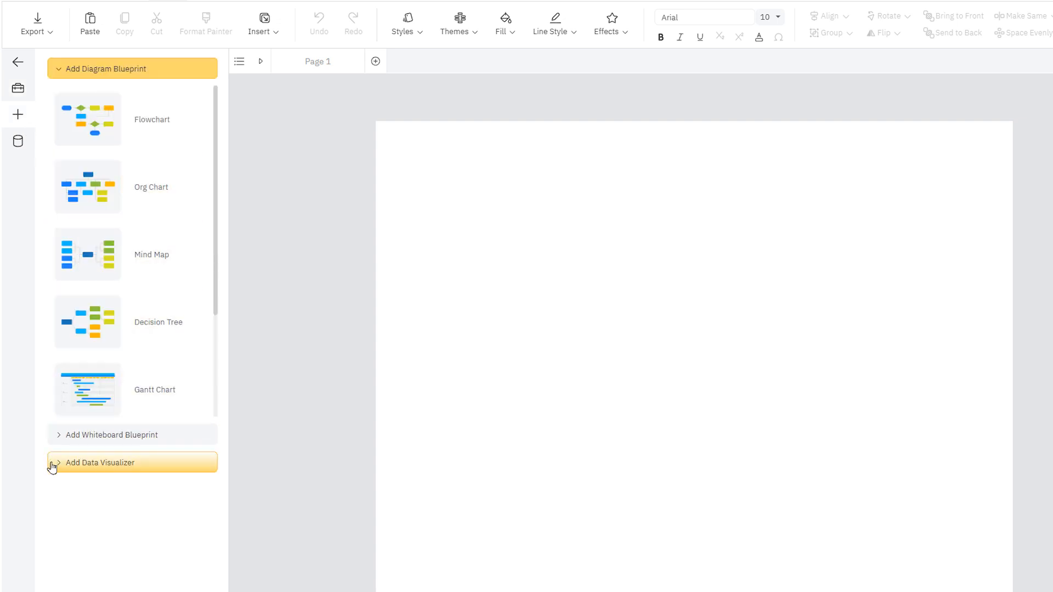
Step: Expand Add Data Visualizer to reveal the Azure Network Diagram option
click(101, 461)
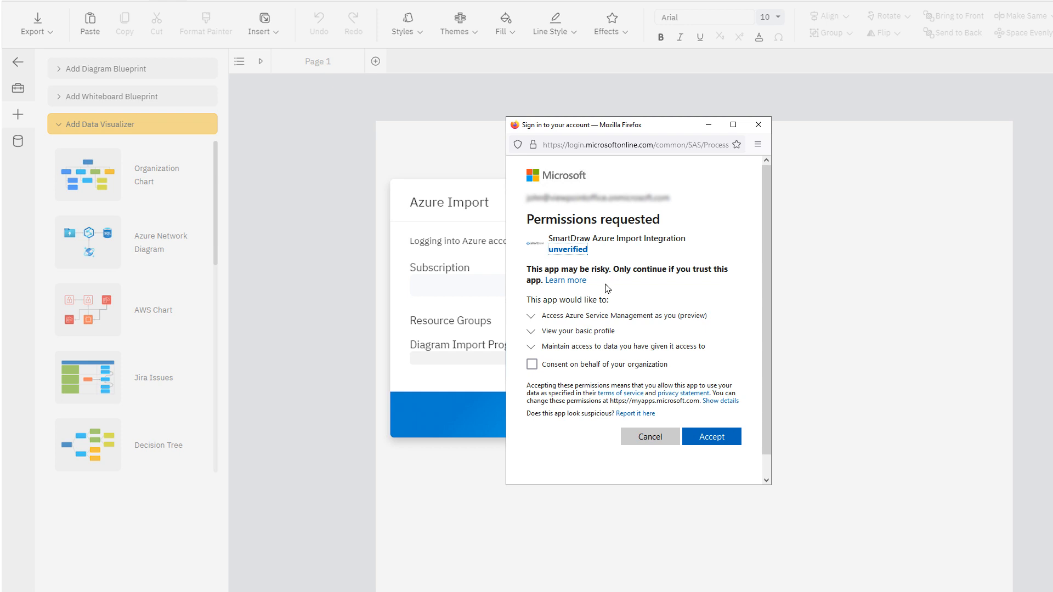
mouse_move(604, 294)
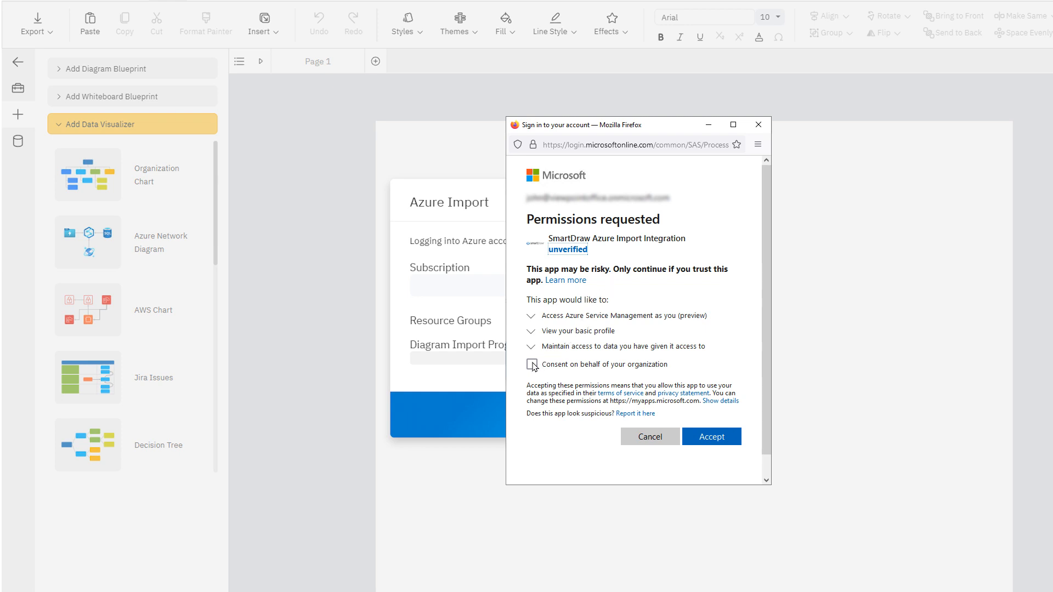
Step: Accept SmartDraw Azure Import Integration permissions with consent on behalf of the organization
click(532, 364)
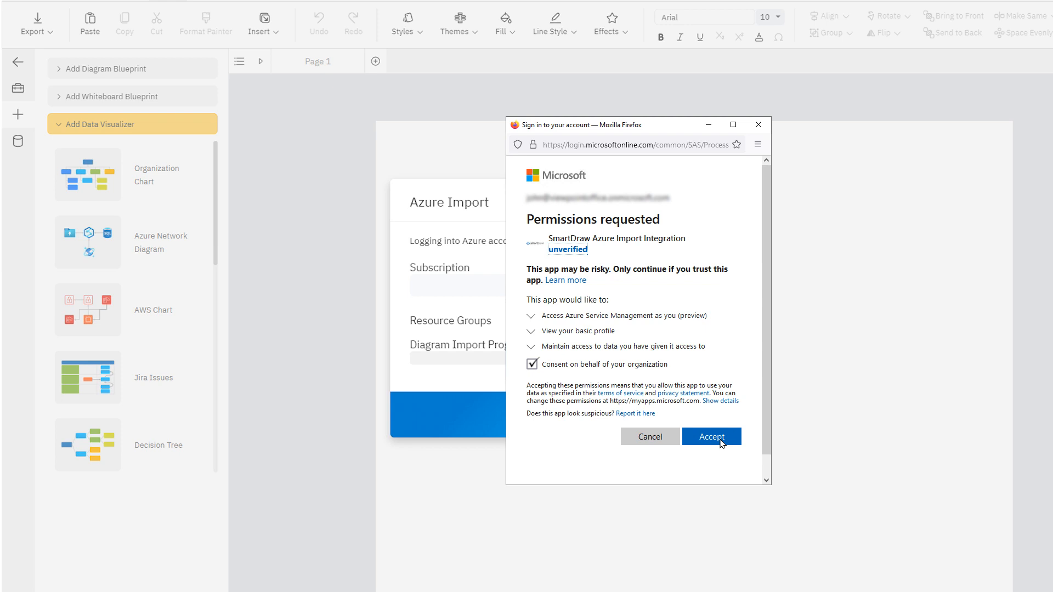
click(711, 436)
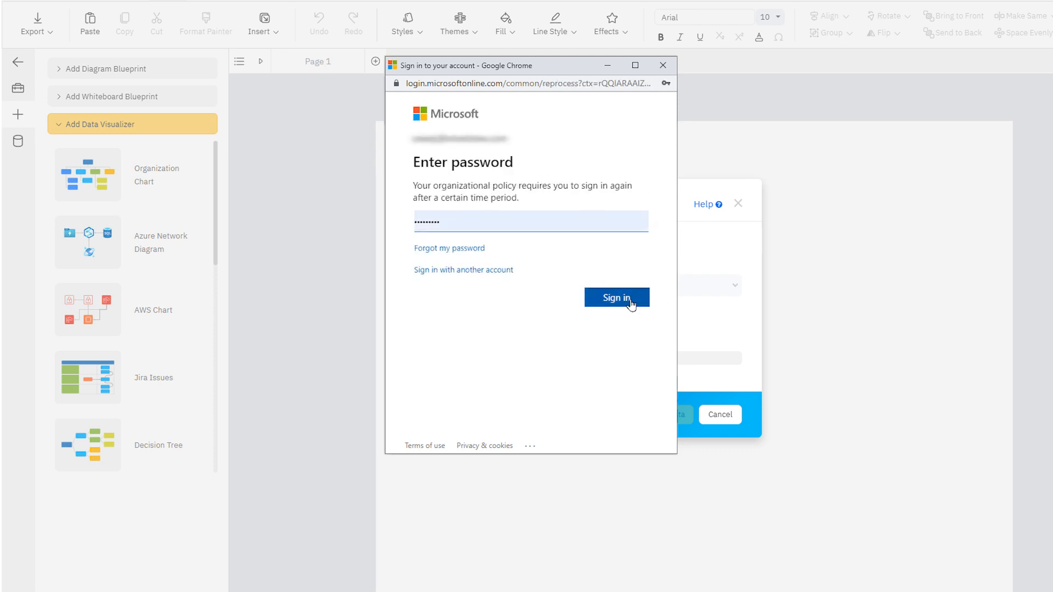
Step: Sign in again with the entered password and import the SmartDraw Primary Account subscription
click(615, 297)
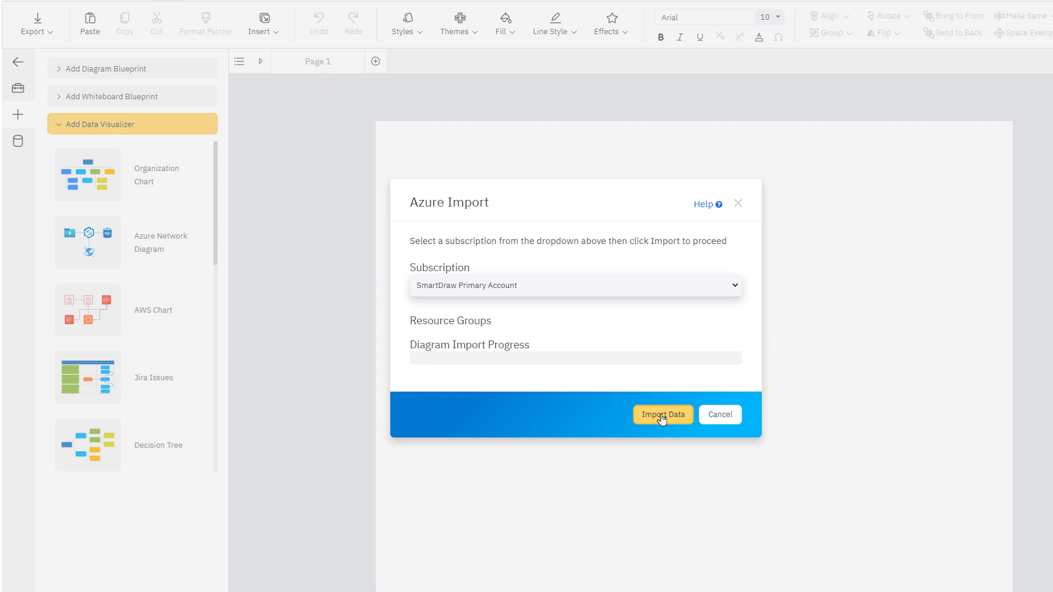
click(662, 415)
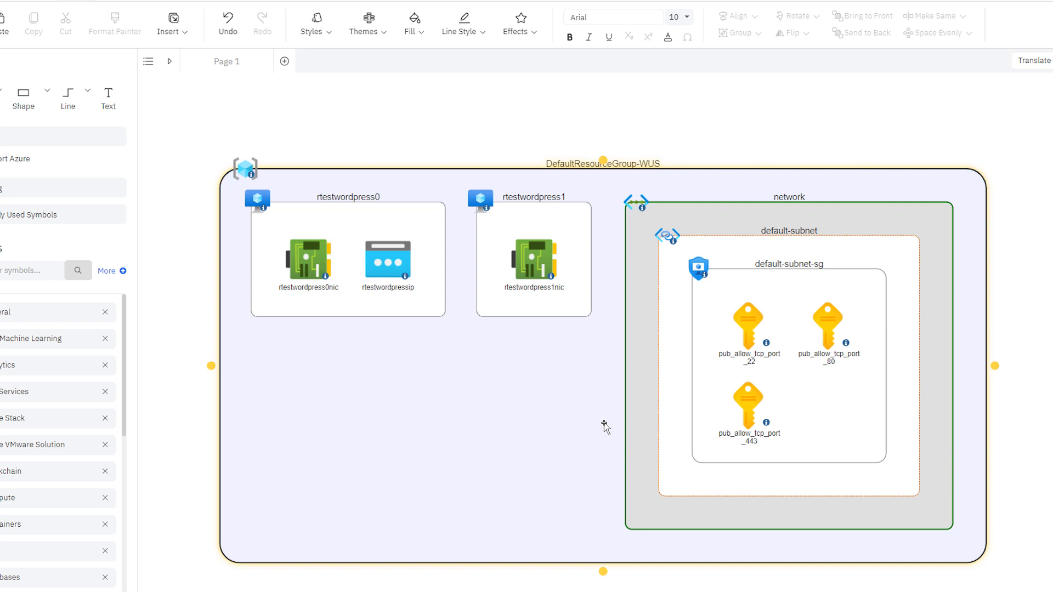
Step: Select the rtestwordpressip shape in the generated DefaultResourceGroup-WUS diagram
click(386, 261)
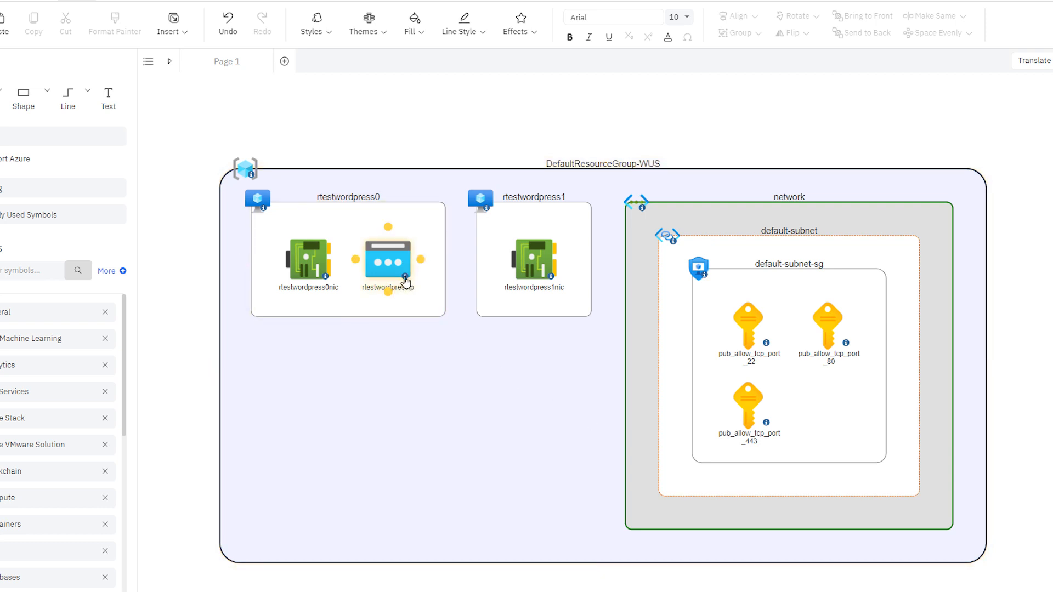